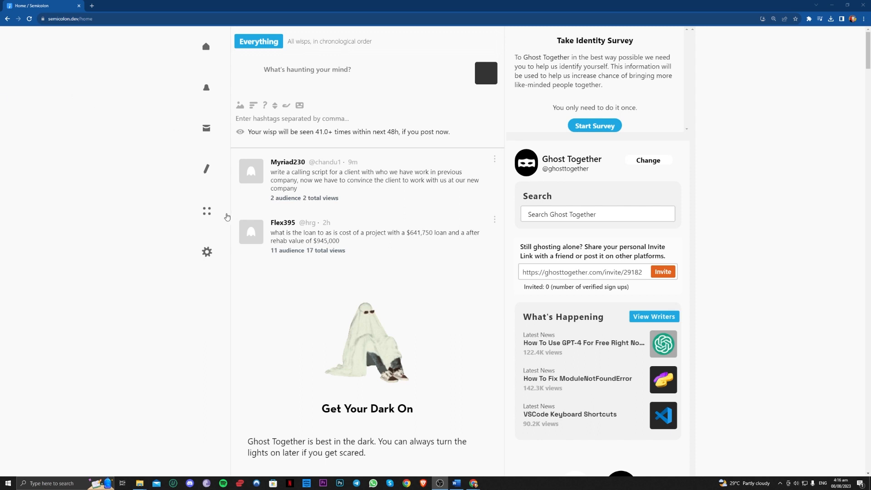
mouse_move(148, 116)
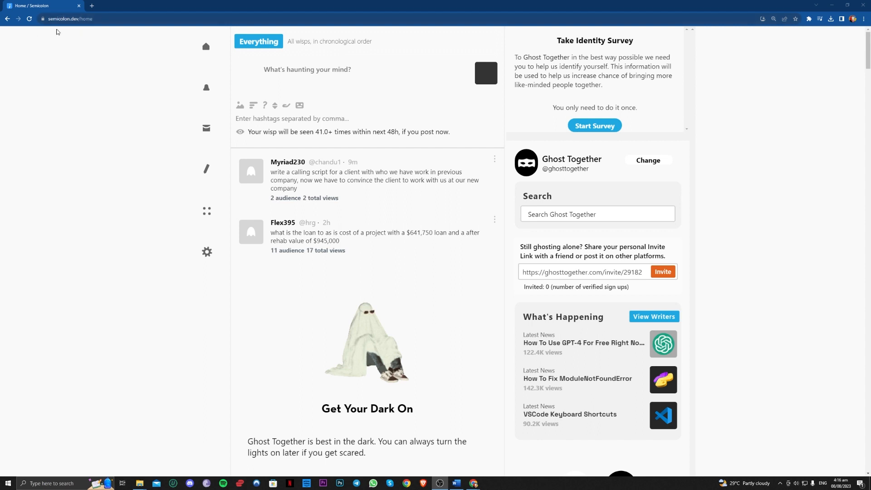
mouse_move(227, 95)
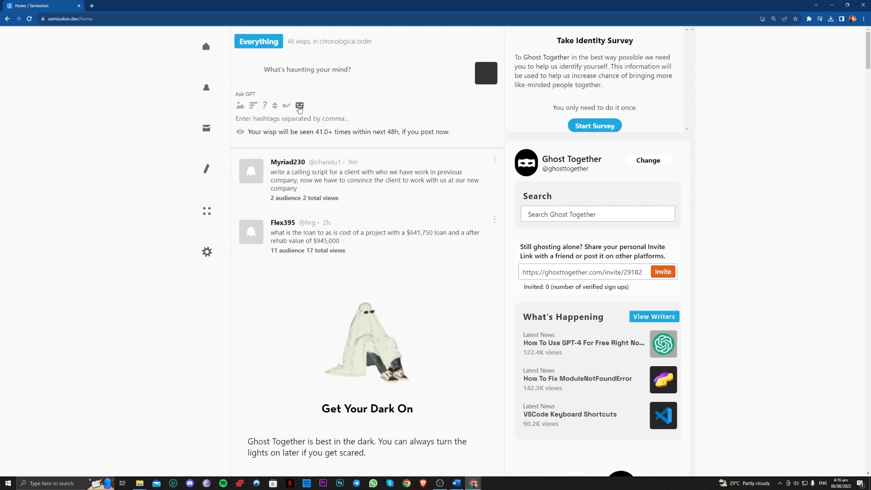
Step: Compose the Ask GPT question 'make pizza recipe' and publish it to the feed
click(308, 73)
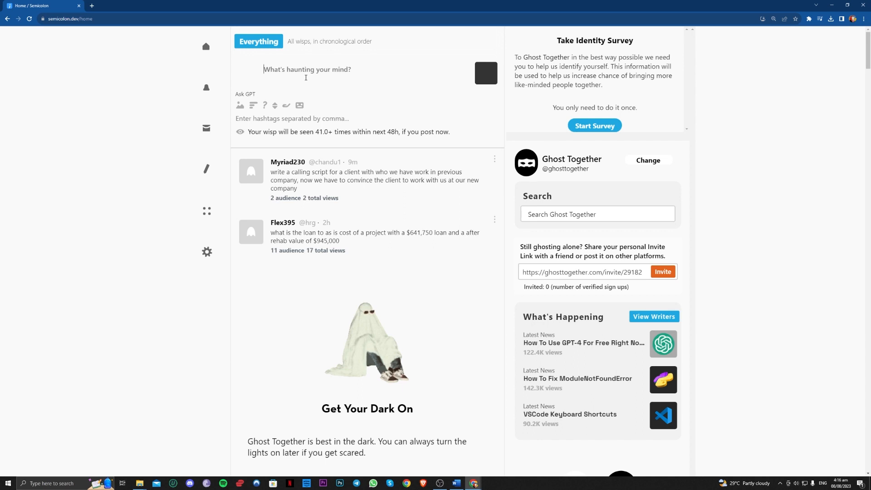
text(mmake)
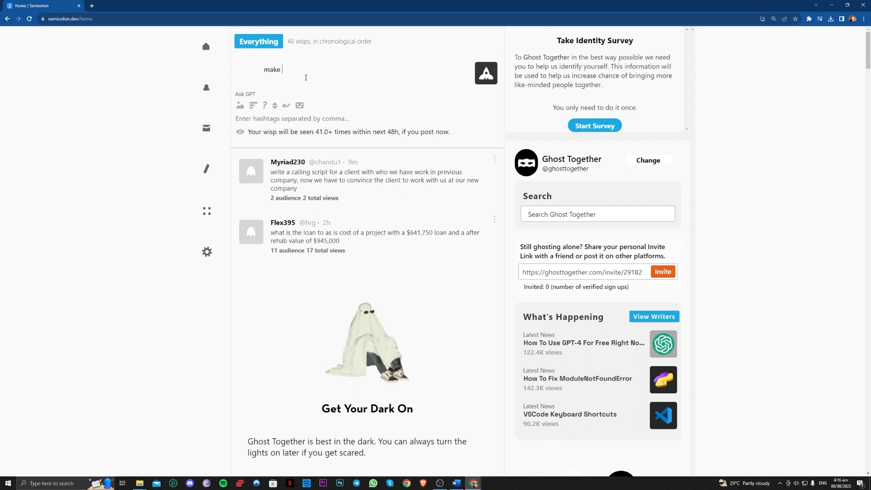
text(pizza re)
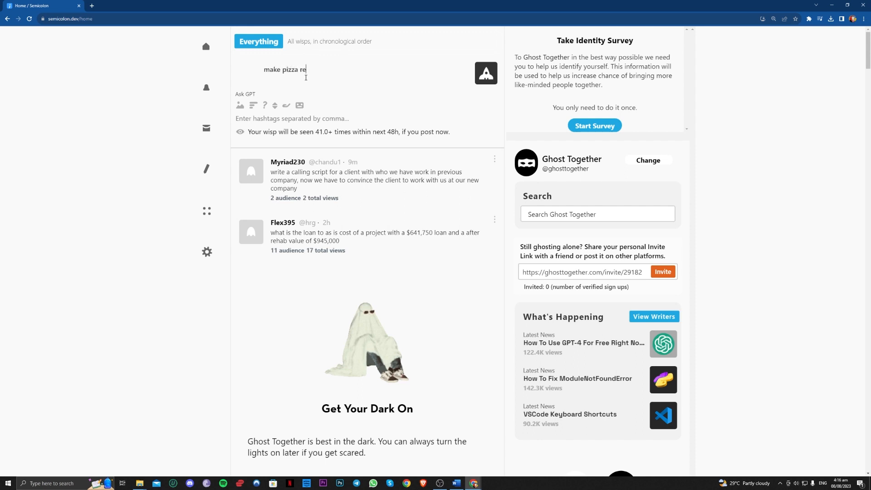
text(cipe)
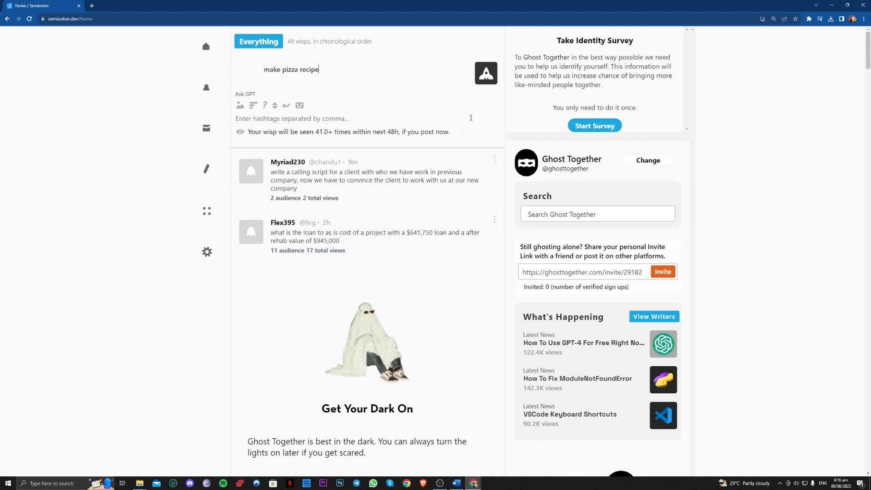
click(484, 72)
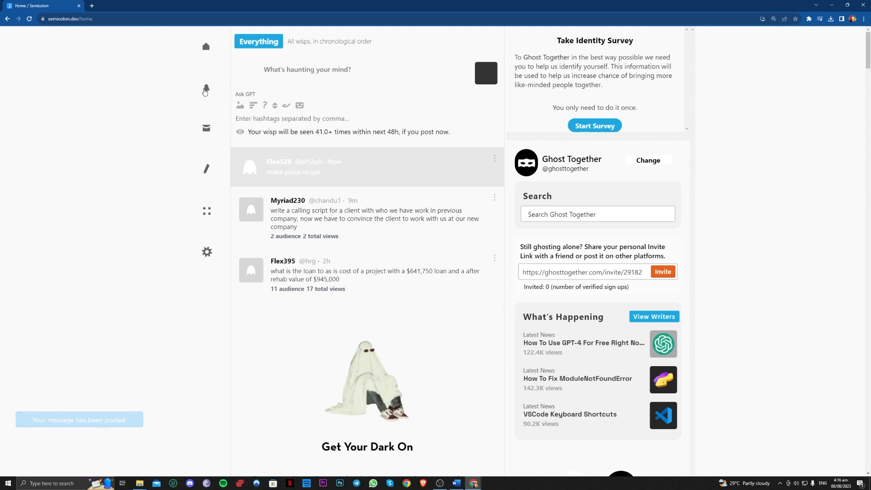
Step: Check Notifications, return Home, then check Notifications again for a reply (none yet)
click(206, 90)
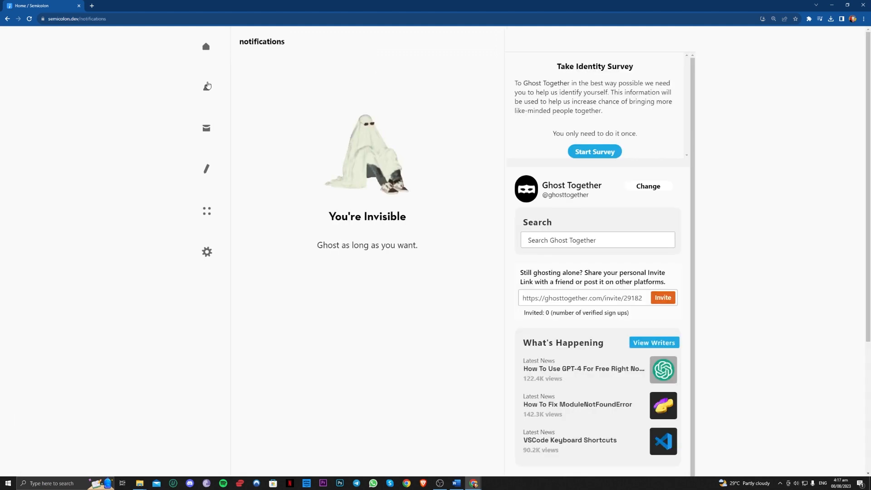
click(206, 46)
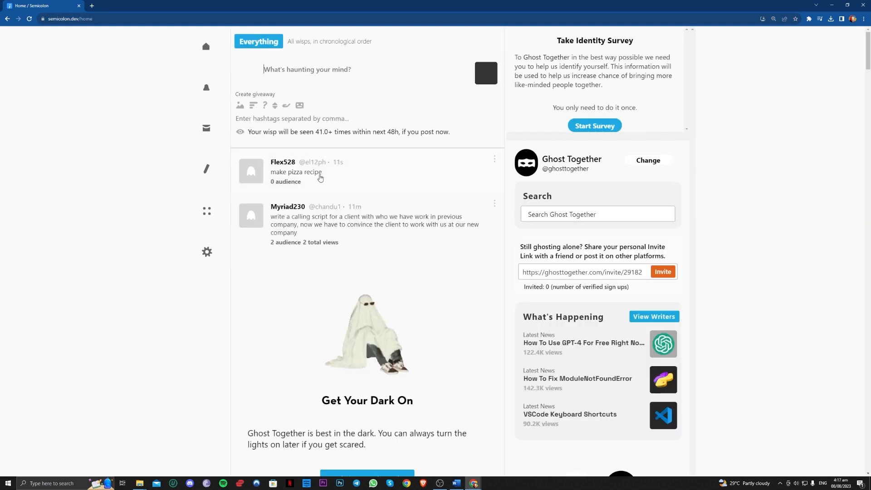
click(296, 171)
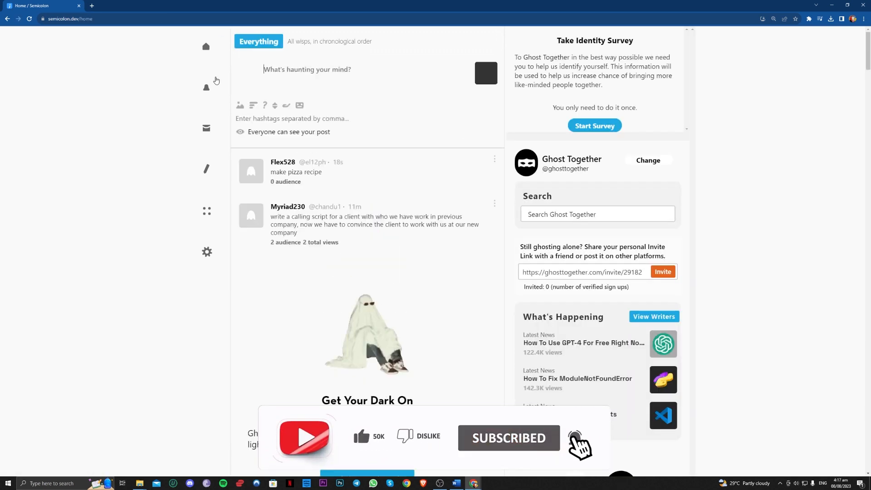
click(206, 88)
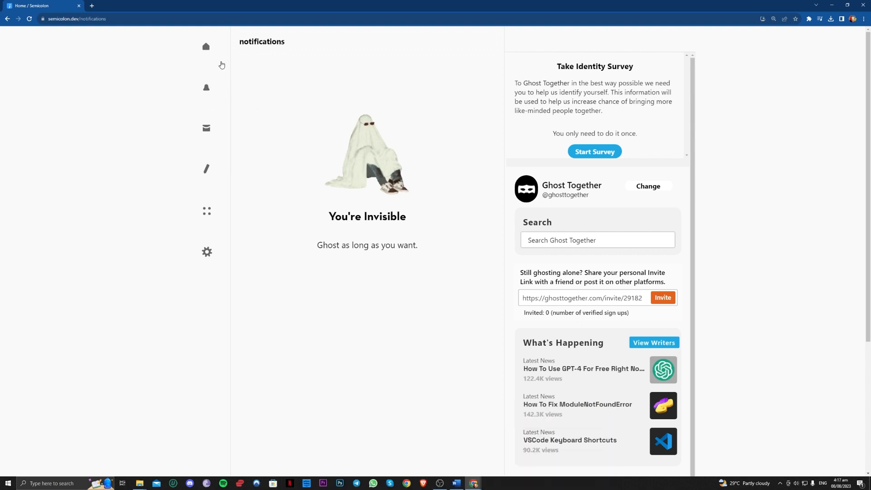
mouse_move(190, 95)
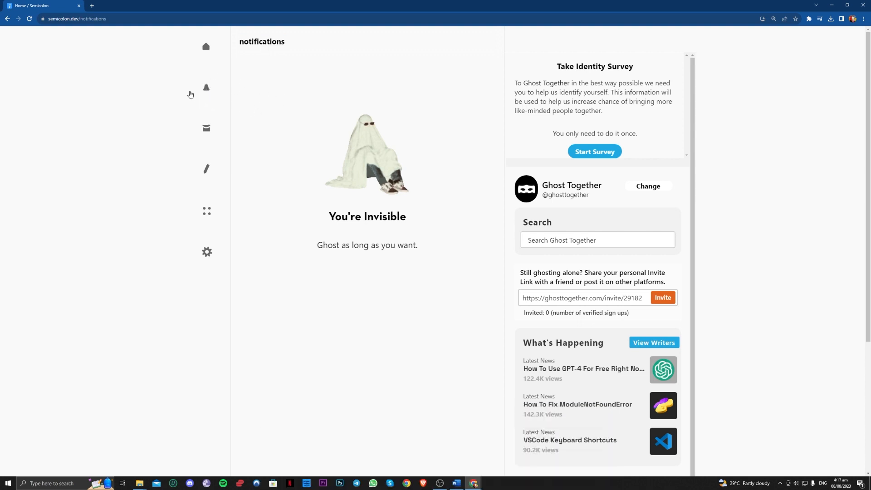